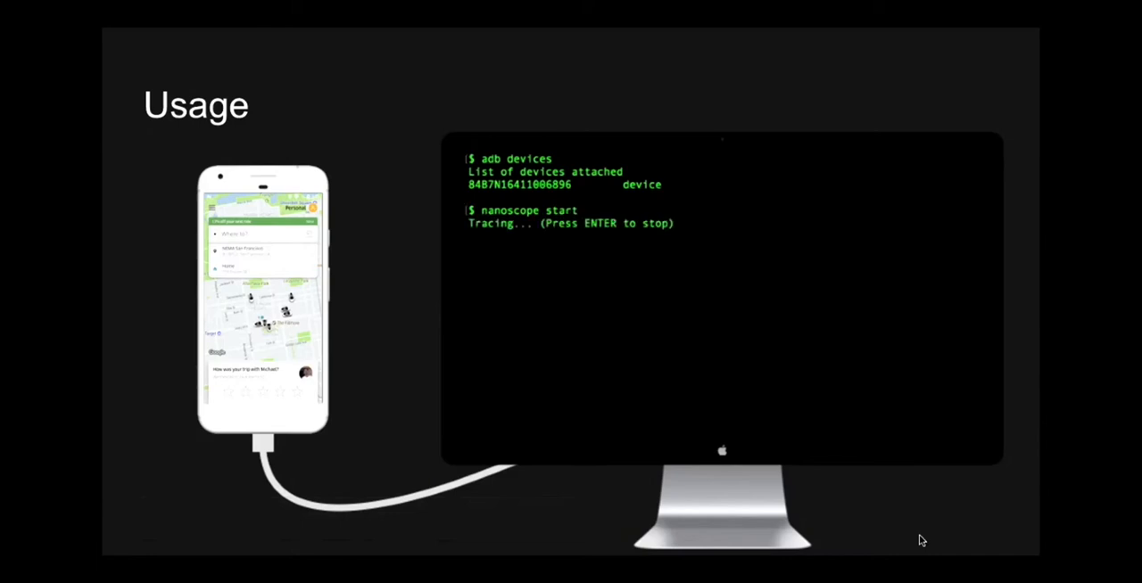
Step: Advance the Usage slide's terminal demo through trace flushing, pulling, HTML building and opening
key(enter)
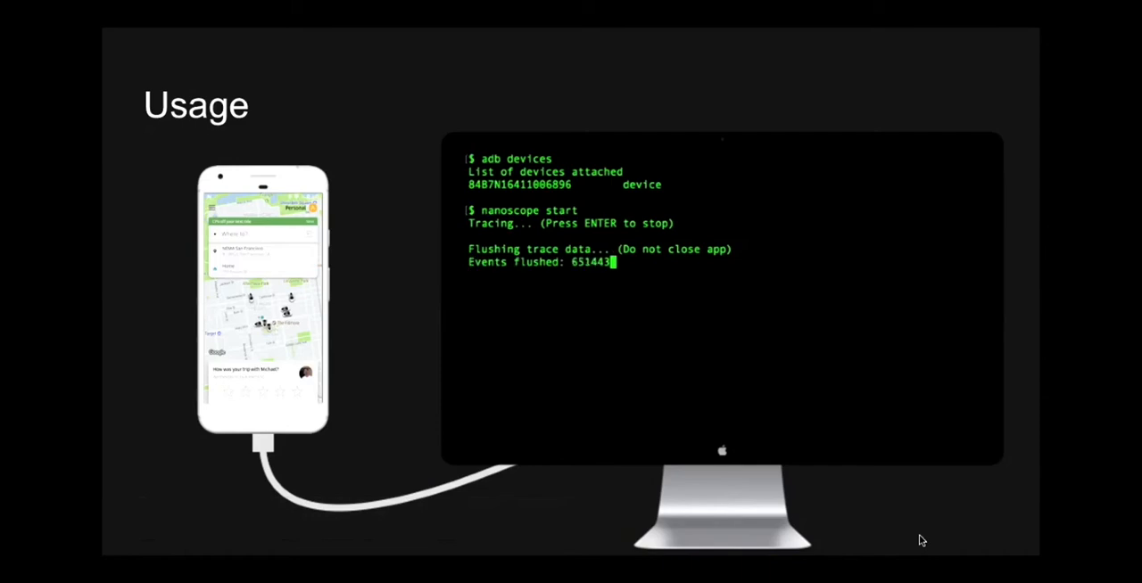
key(enter)
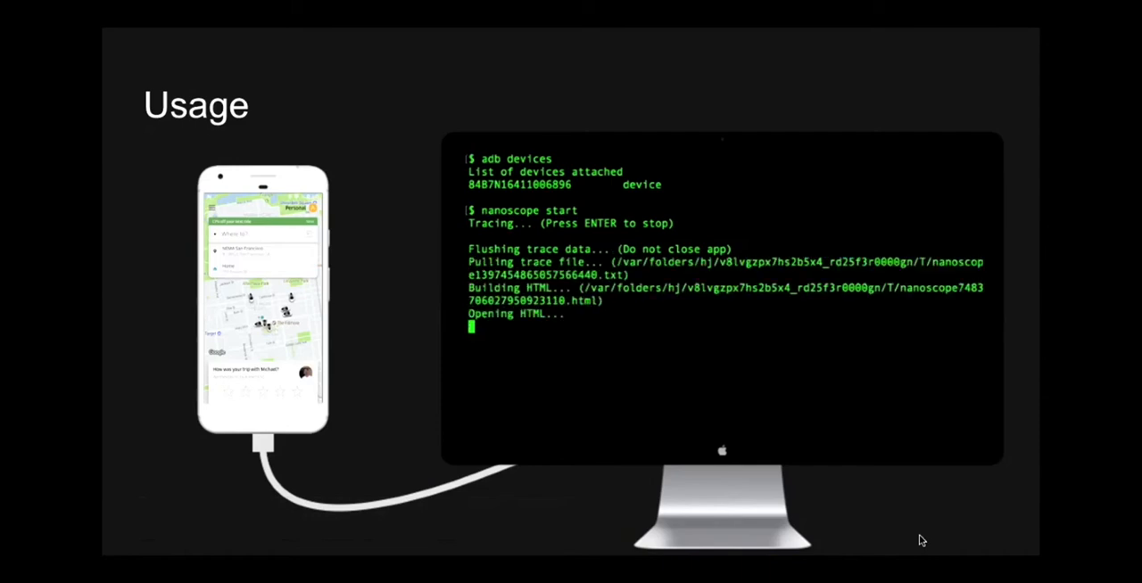